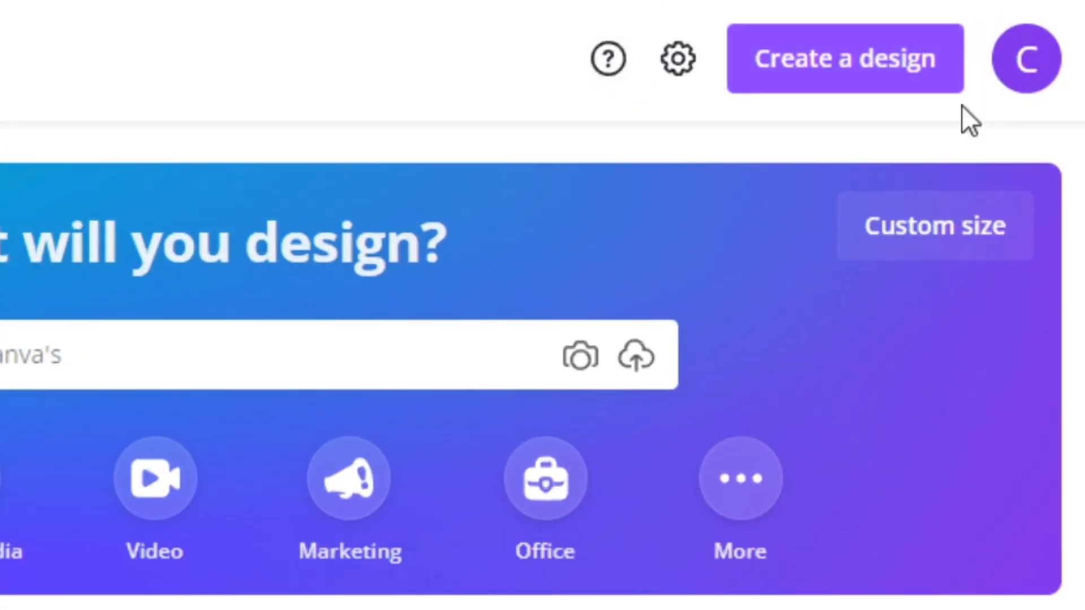
pyautogui.moveTo(945, 154)
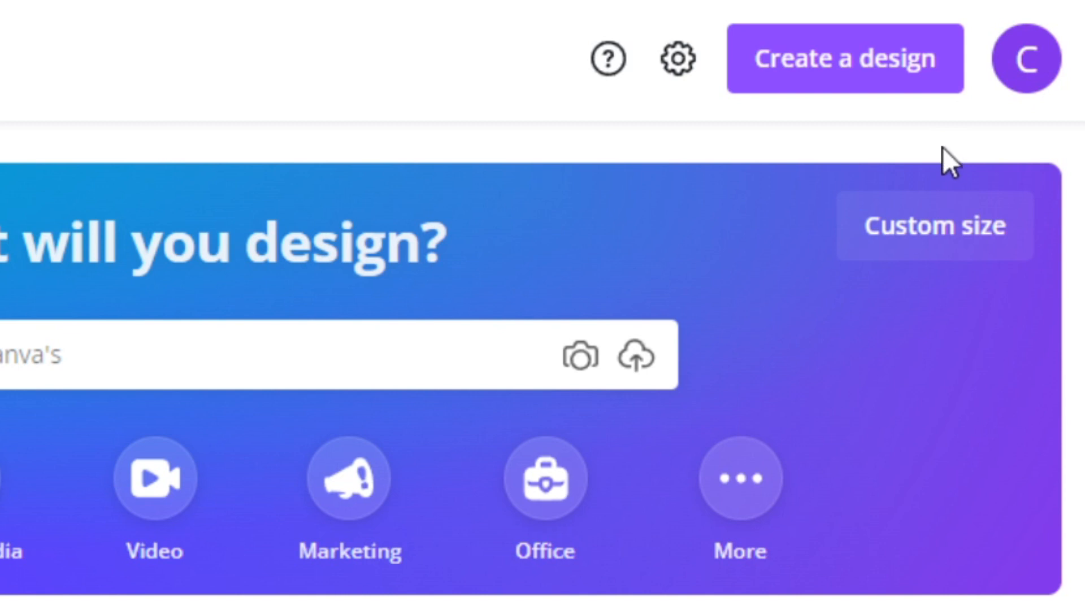
pyautogui.moveTo(893, 150)
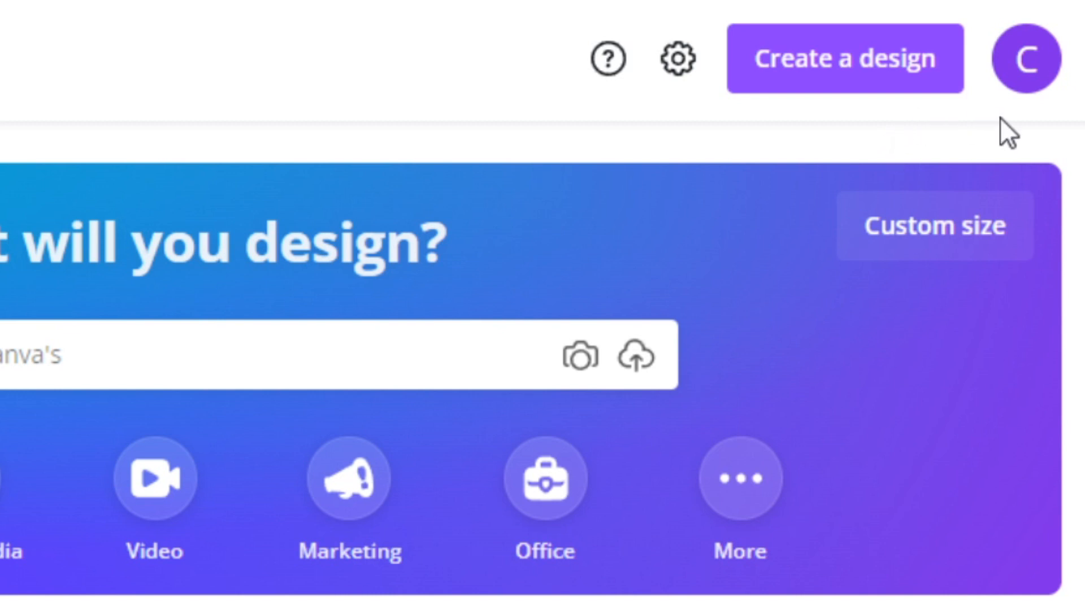
# Show the Canva account menu with account settings, help and Refer friends.
pyautogui.click(1026, 58)
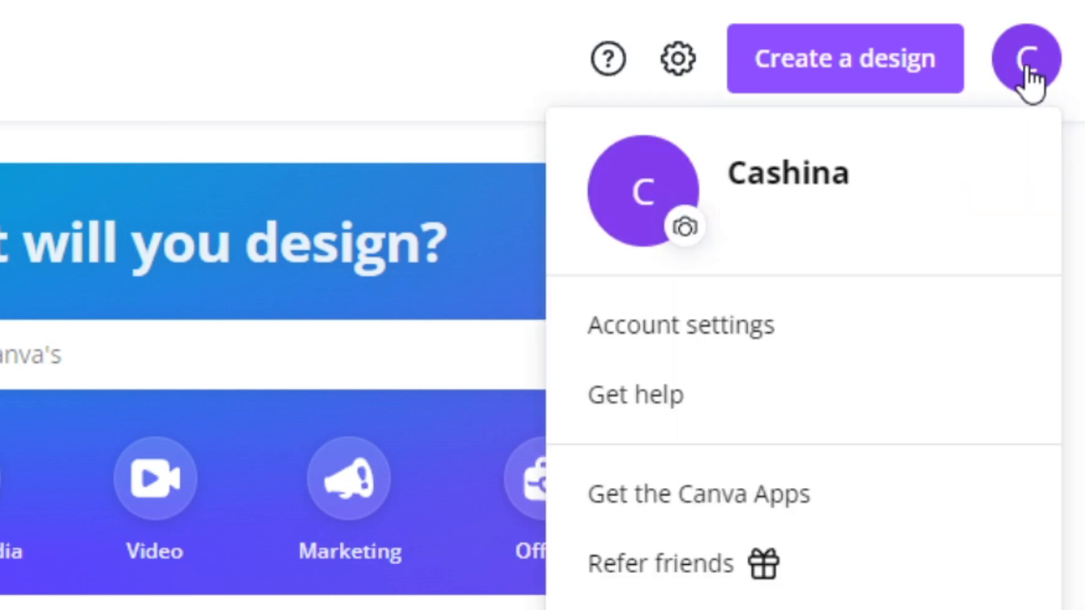
pyautogui.moveTo(692, 564)
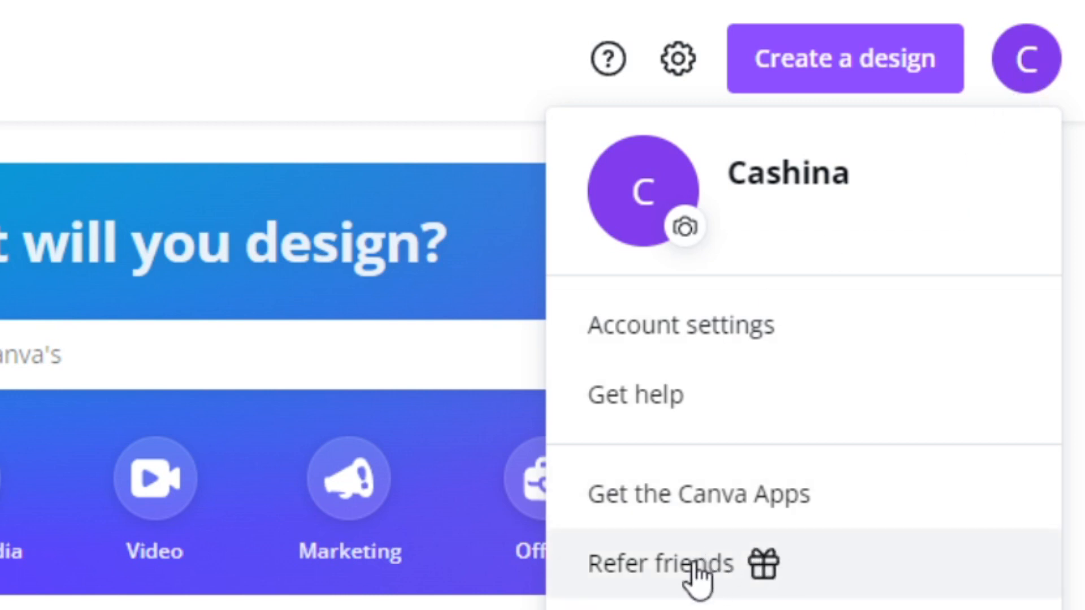
pyautogui.moveTo(66, 134)
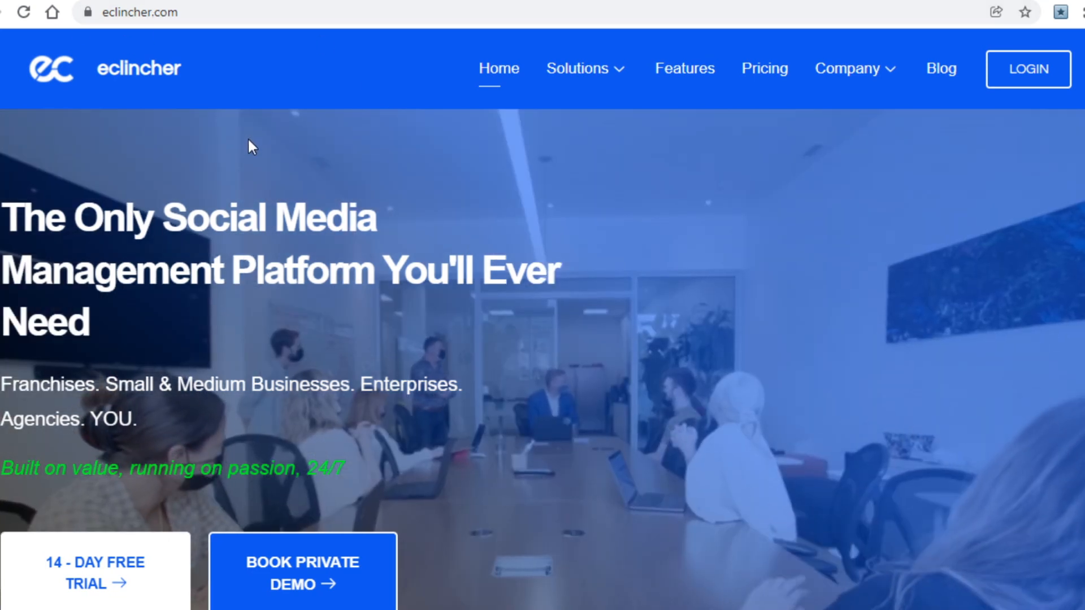
# Go to eClincher's Partner/Affiliate Program page from the Company menu.
pyautogui.scroll(-3)
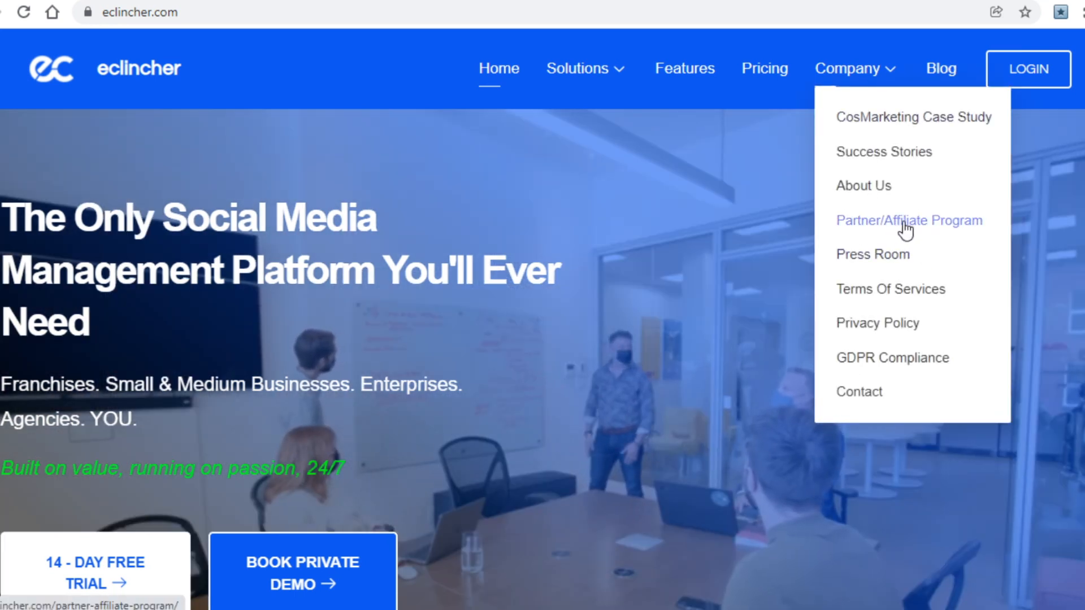
pyautogui.click(909, 221)
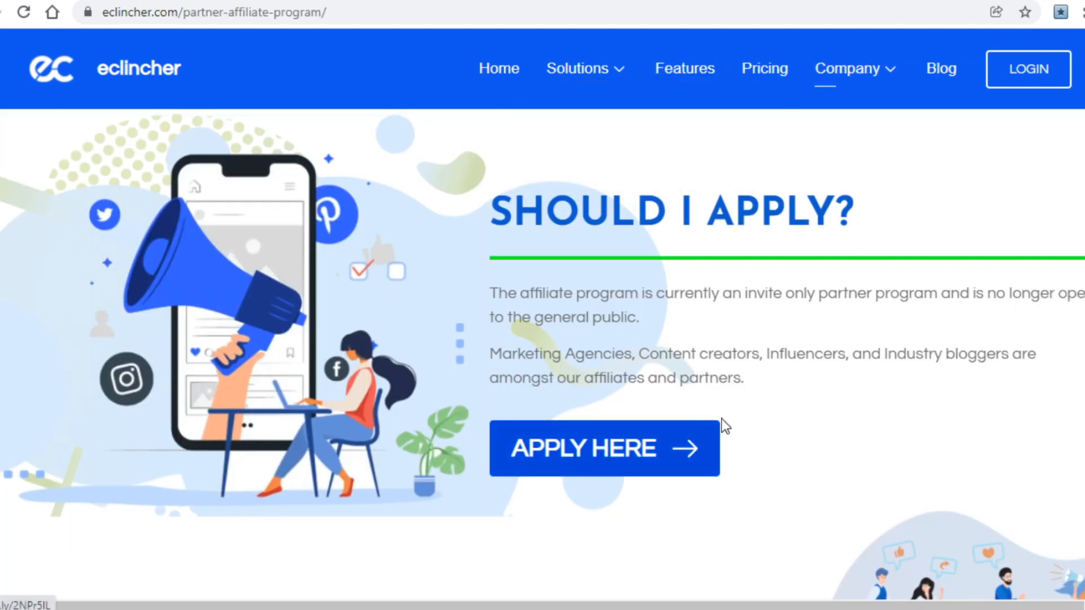
pyautogui.moveTo(736, 422)
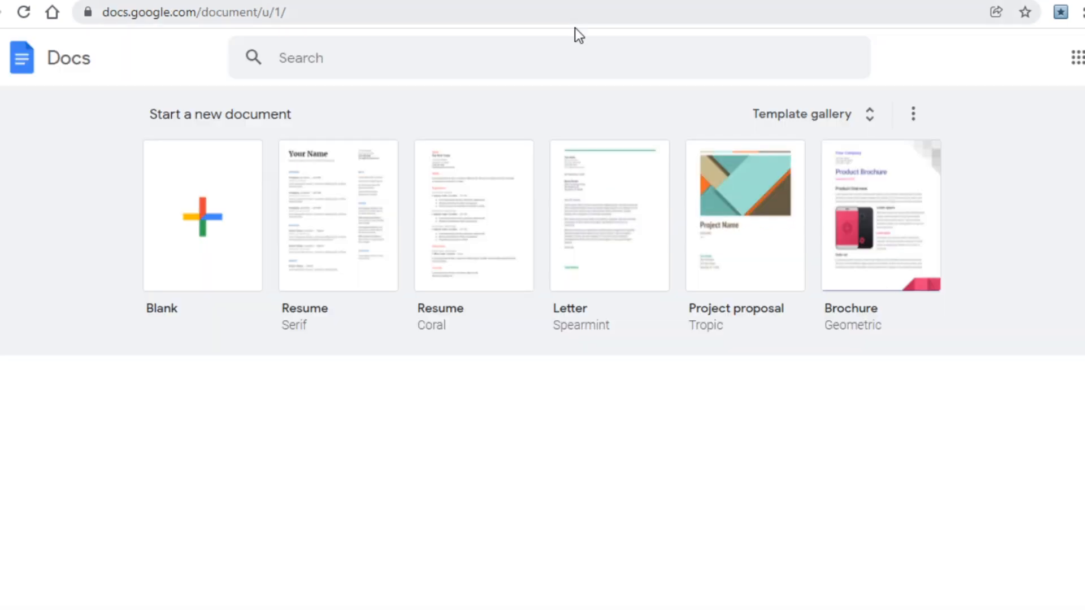
pyautogui.moveTo(344, 95)
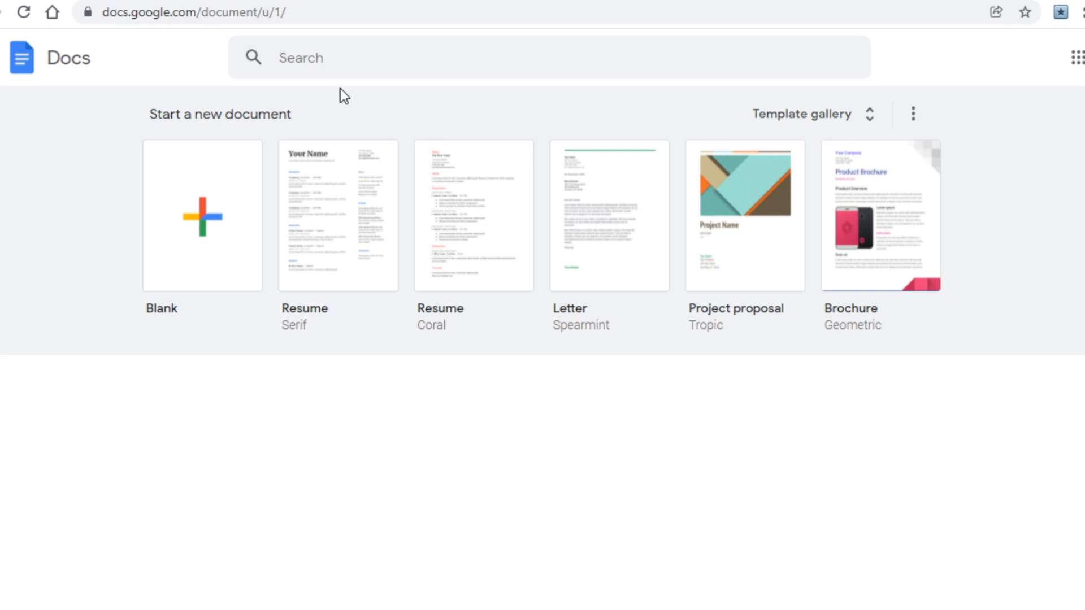
pyautogui.moveTo(87, 169)
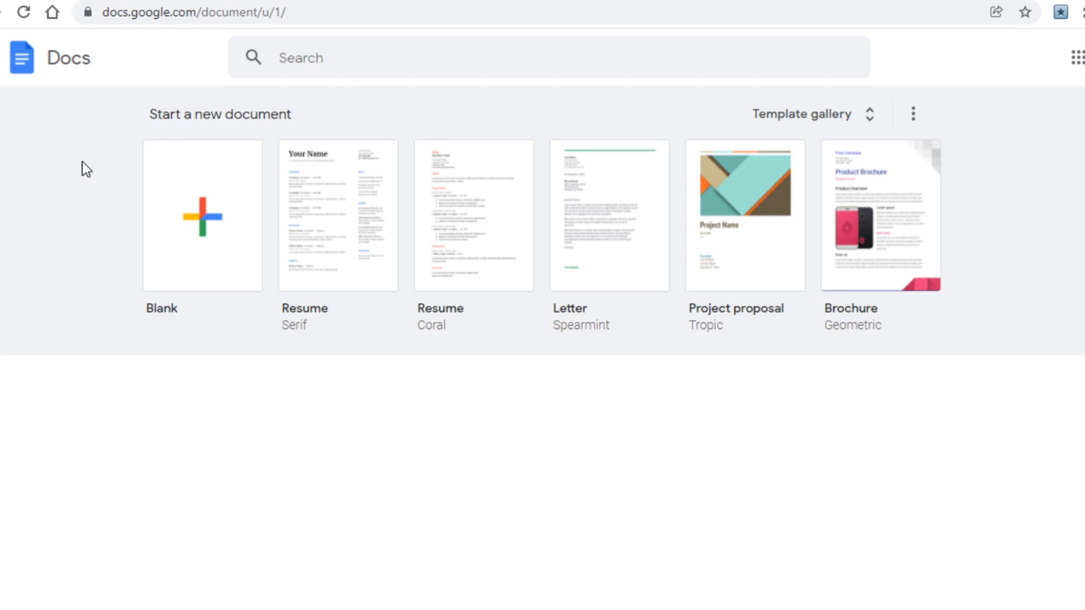
pyautogui.moveTo(83, 202)
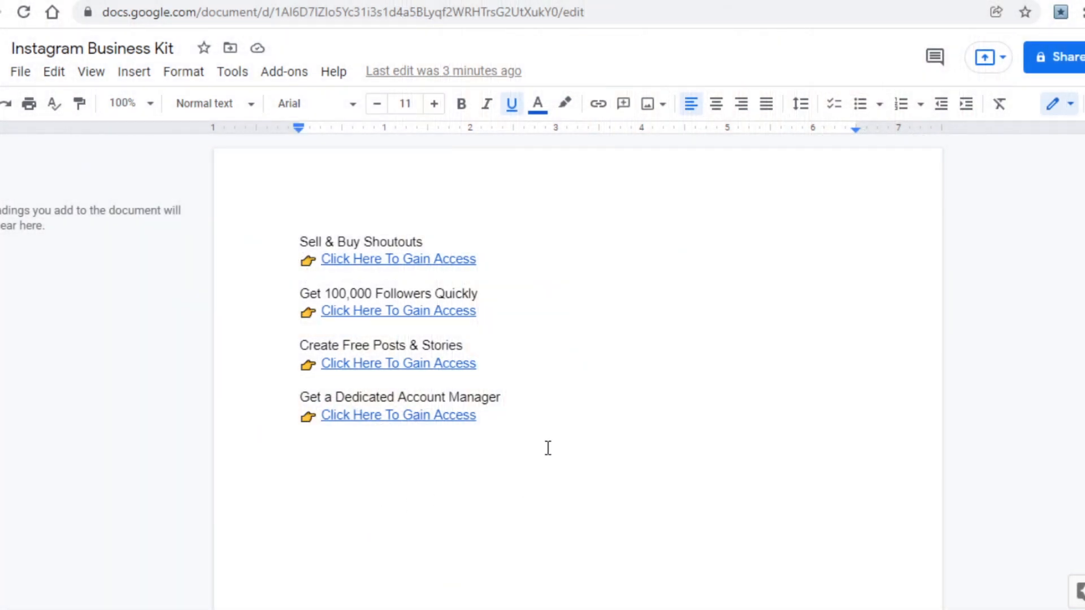
pyautogui.moveTo(431, 431)
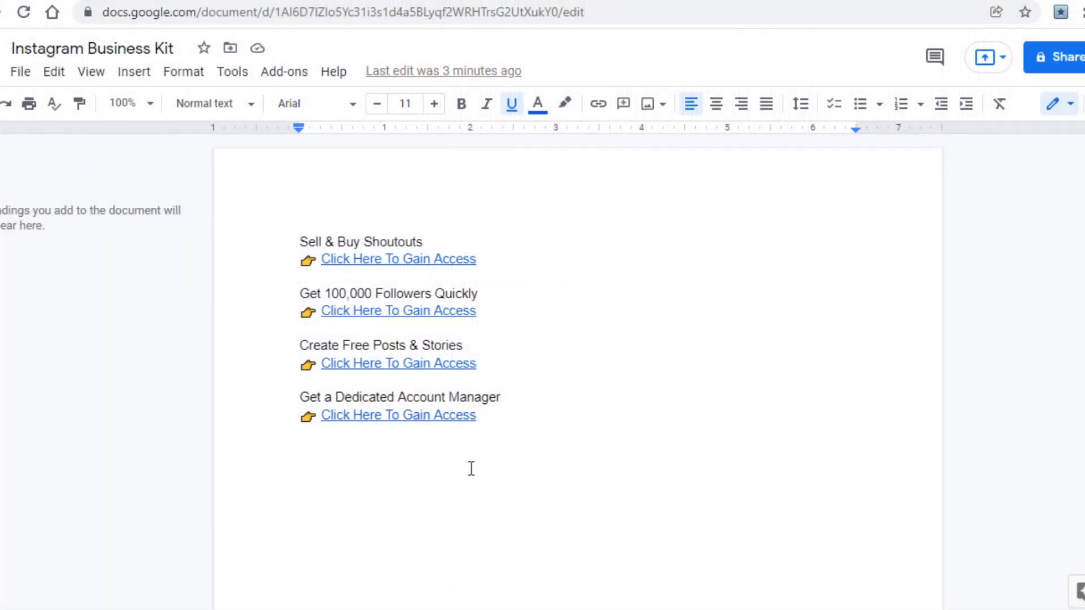
pyautogui.moveTo(518, 440)
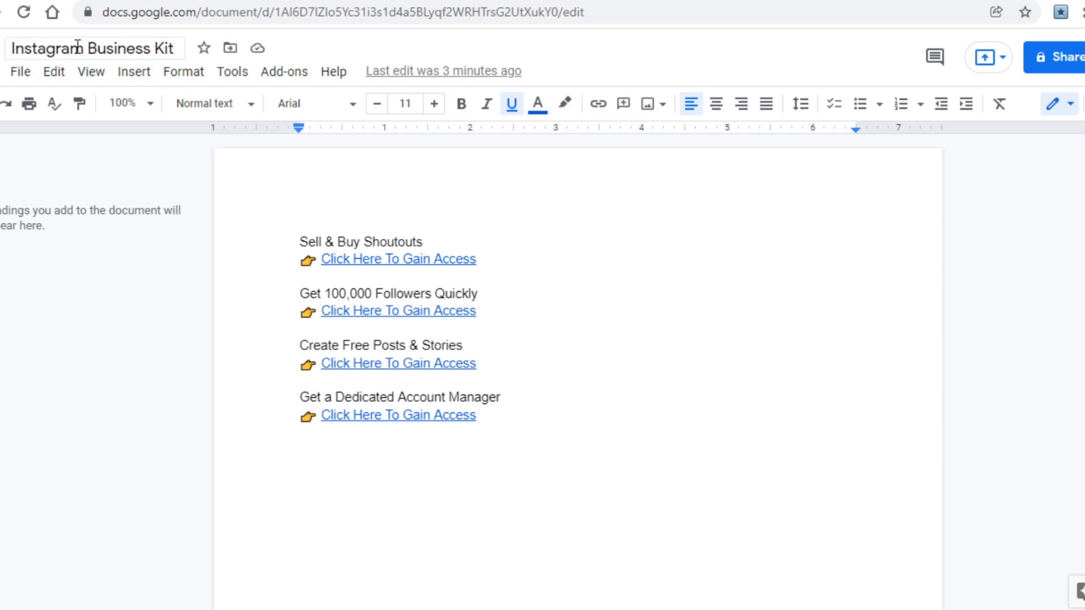
pyautogui.moveTo(94, 48)
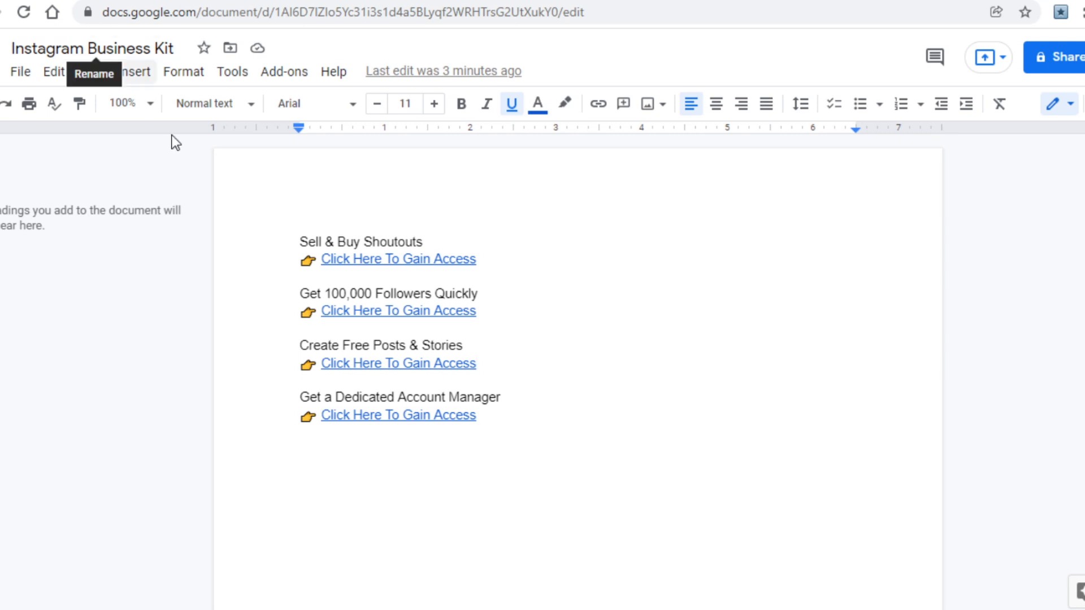
pyautogui.moveTo(202, 288)
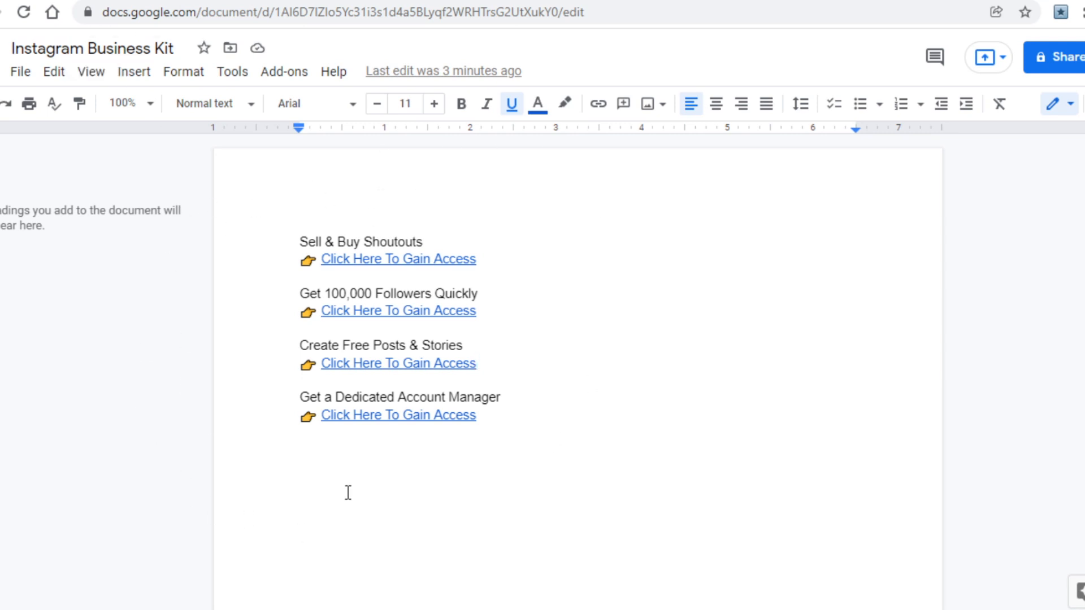
pyautogui.moveTo(405, 372)
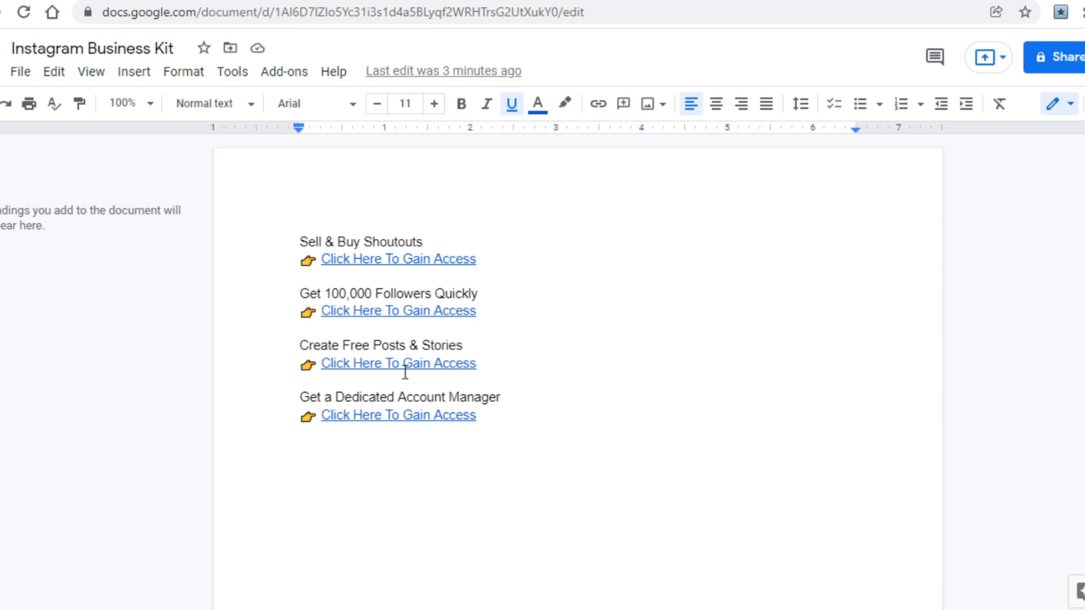
pyautogui.moveTo(498, 352)
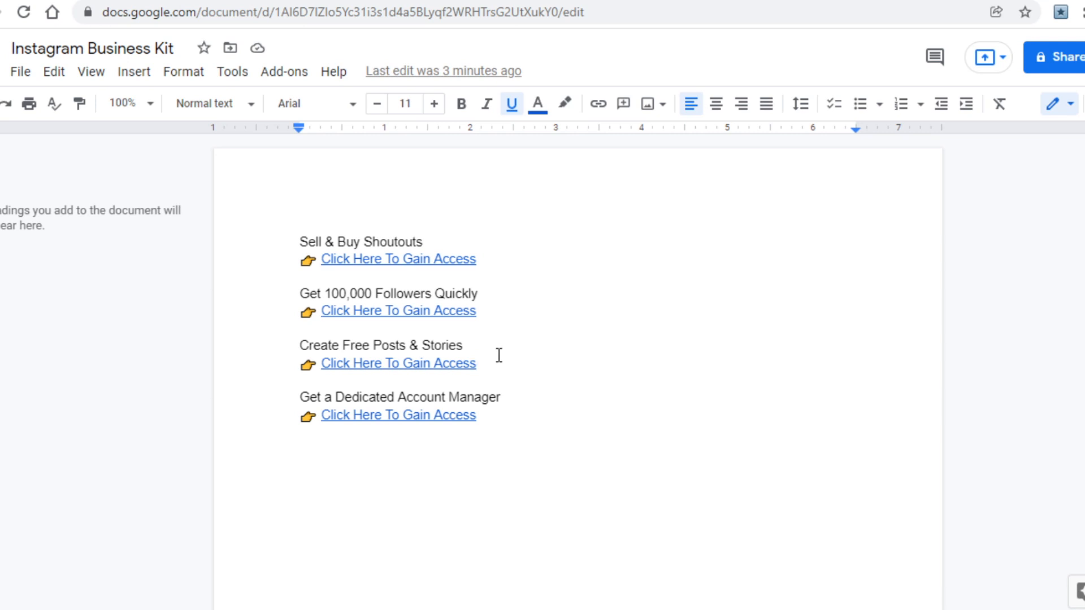
pyautogui.moveTo(501, 361)
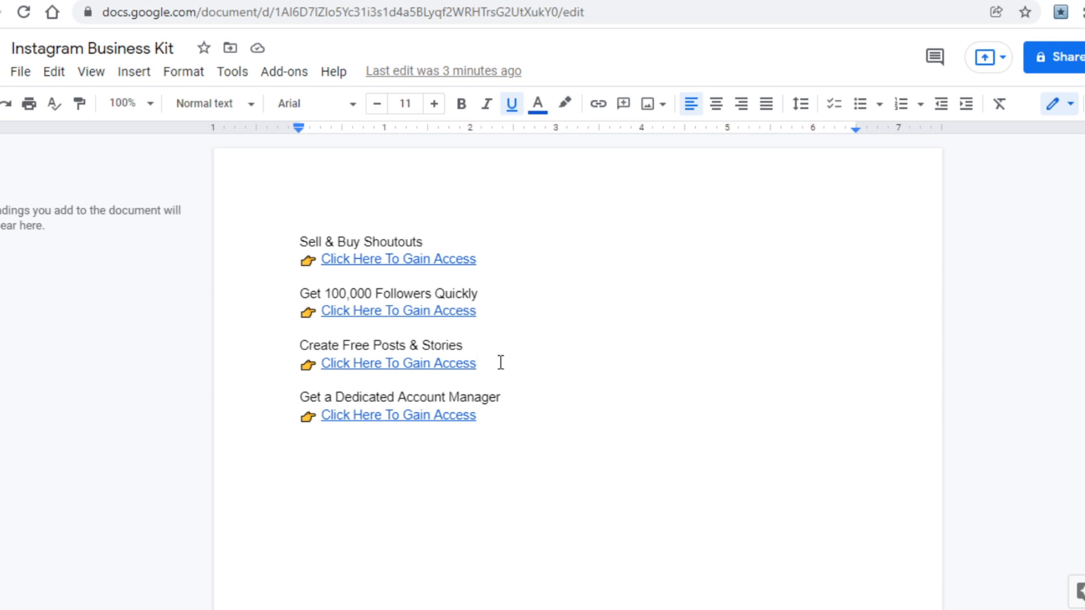
# View the Instagram Business Kit document's four linked 'Click Here To Gain Access' offers.
pyautogui.click(398, 363)
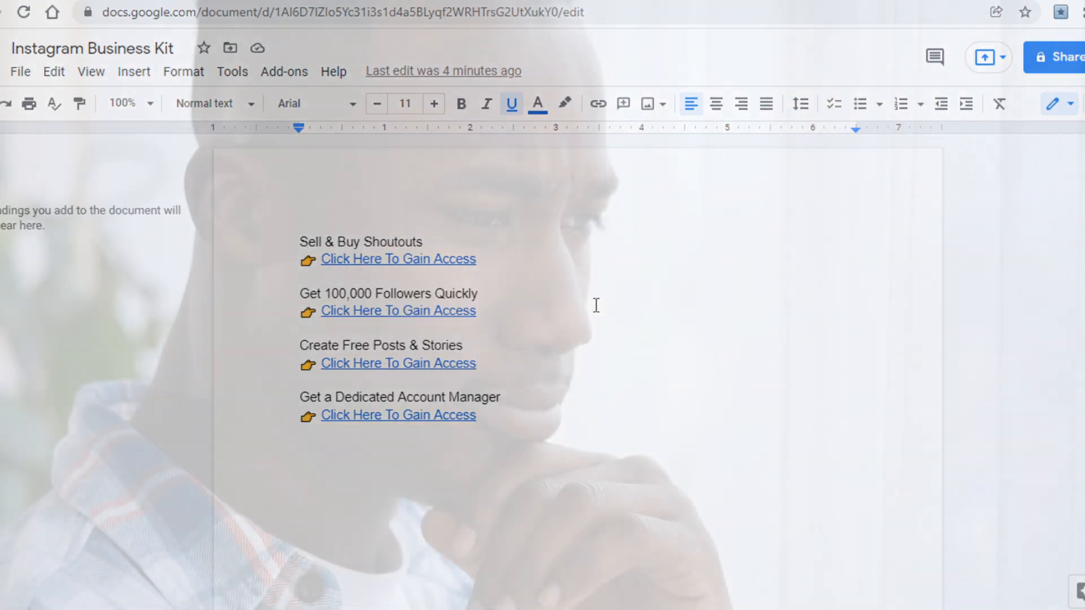
# Bring up the shoutcart.com influencer marketing home page.
pyautogui.click(397, 257)
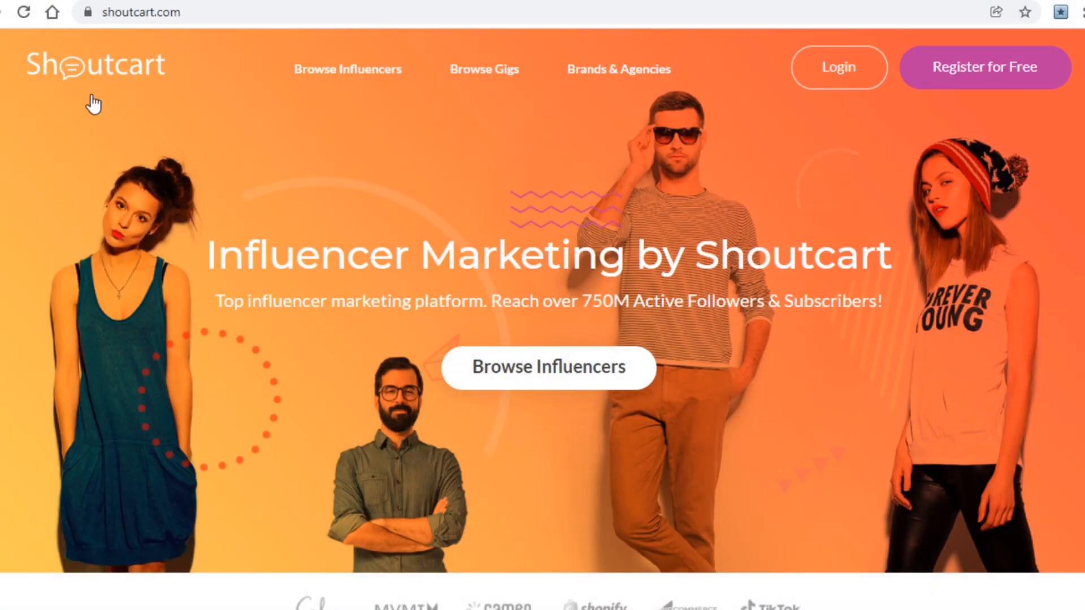
pyautogui.moveTo(269, 164)
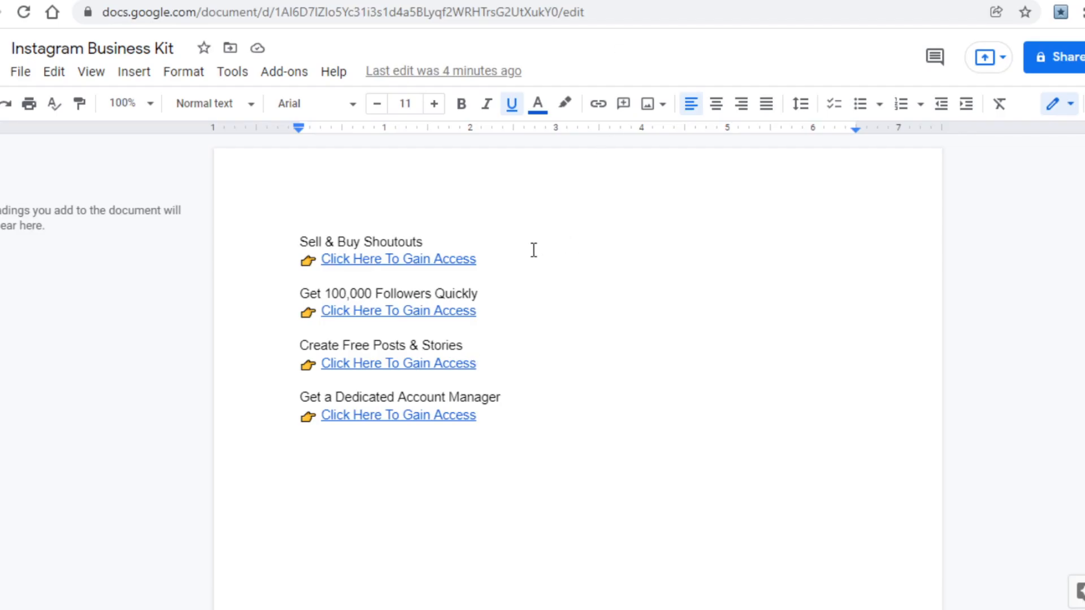
pyautogui.moveTo(510, 279)
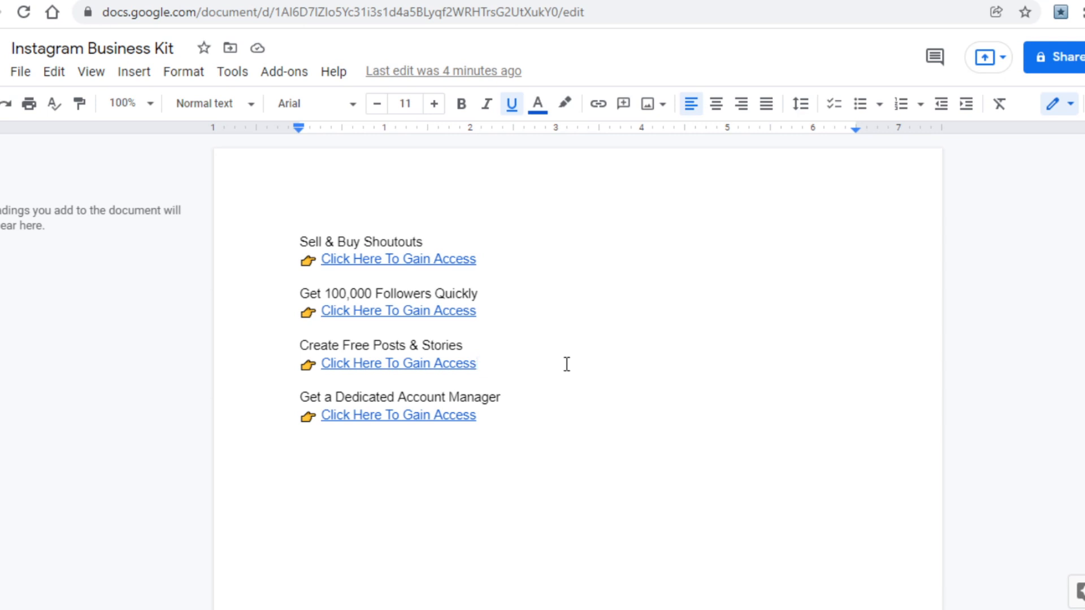
pyautogui.moveTo(689, 268)
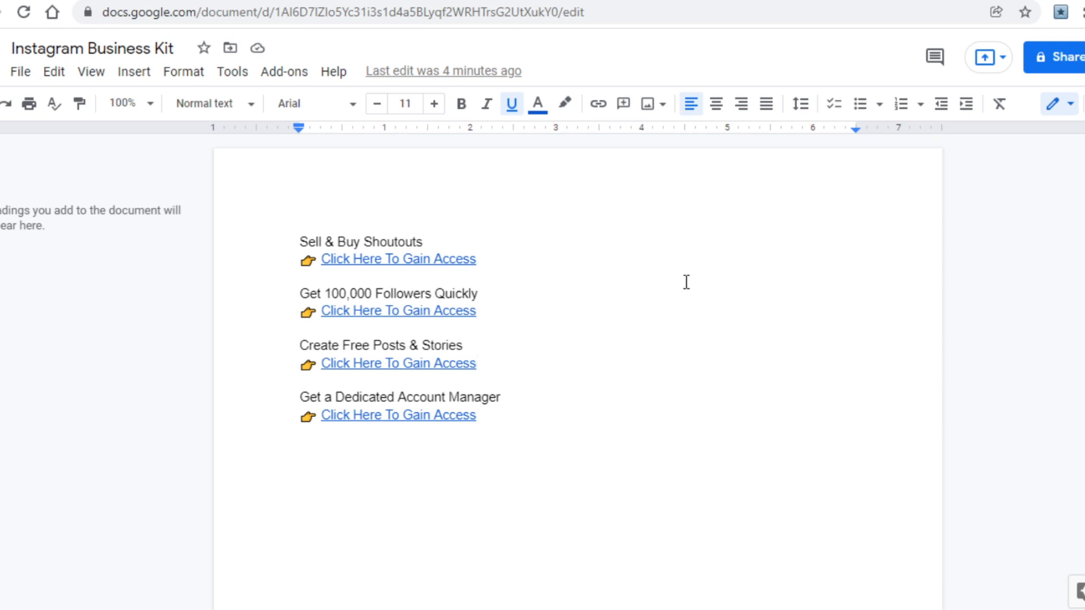
pyautogui.moveTo(1023, 202)
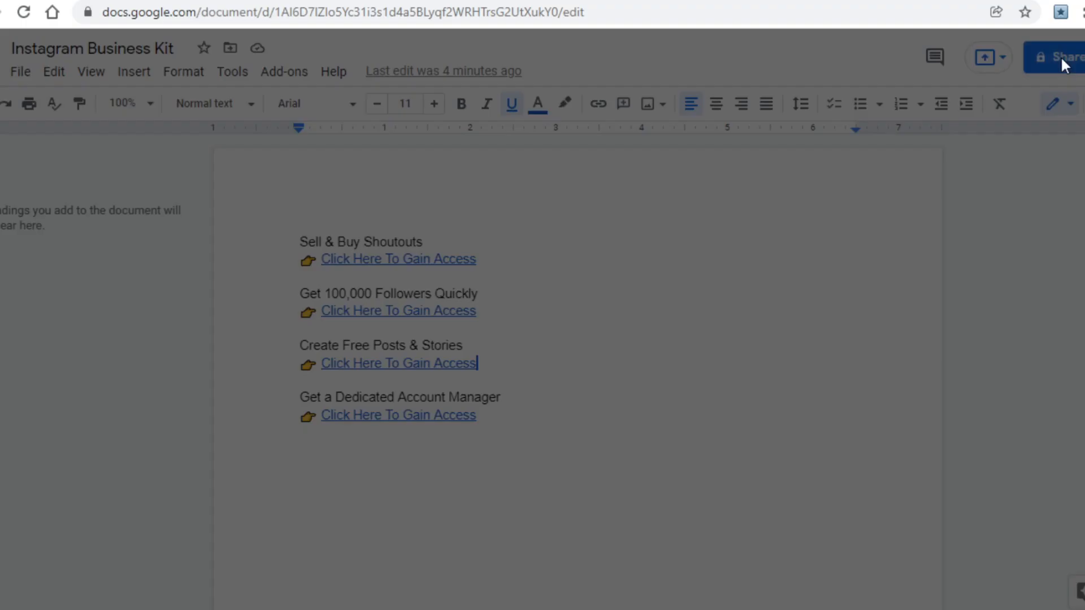
# Bring up the 'Share with people and groups' dialog for the Instagram Business Kit.
pyautogui.click(1060, 58)
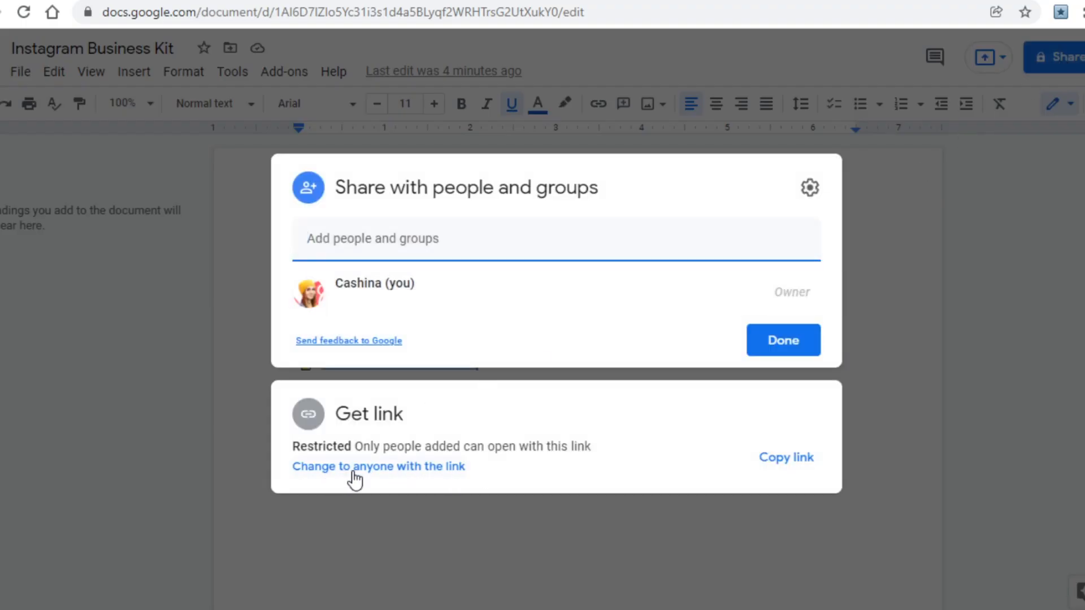
pyautogui.moveTo(412, 474)
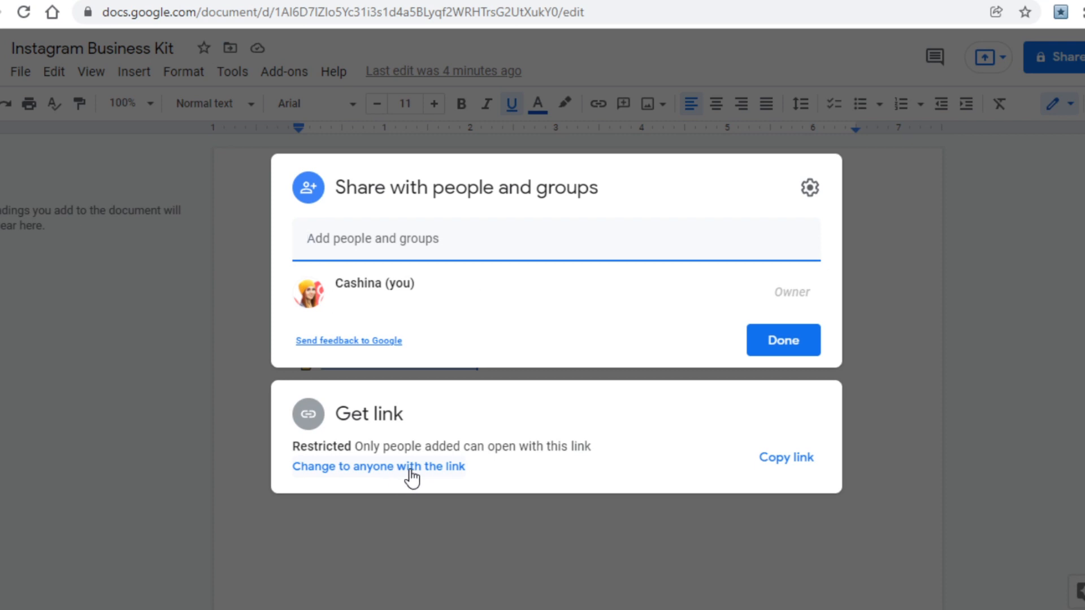
pyautogui.moveTo(786, 458)
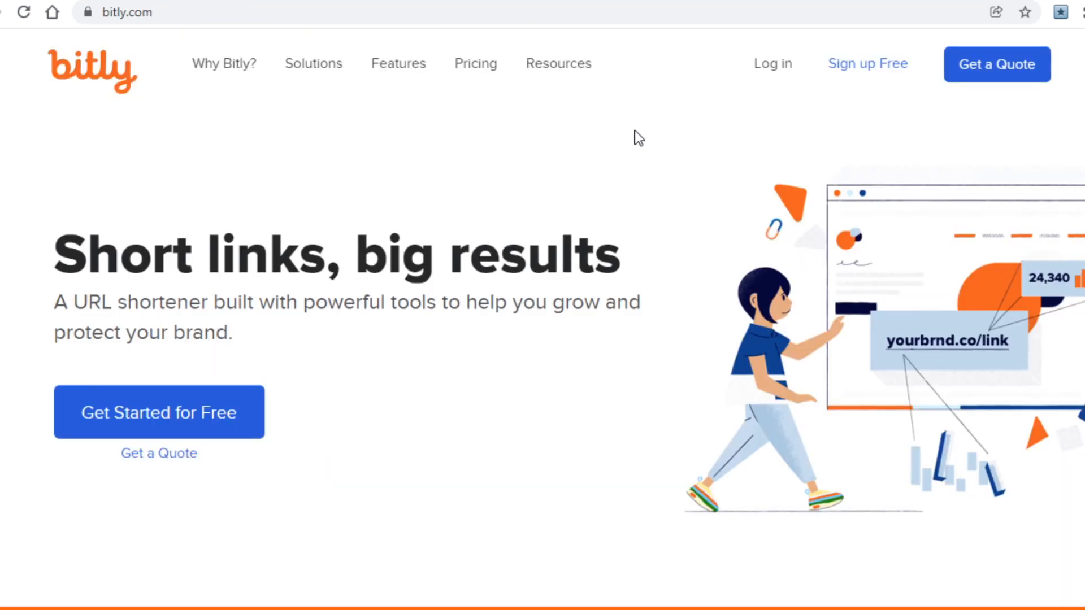
pyautogui.moveTo(636, 147)
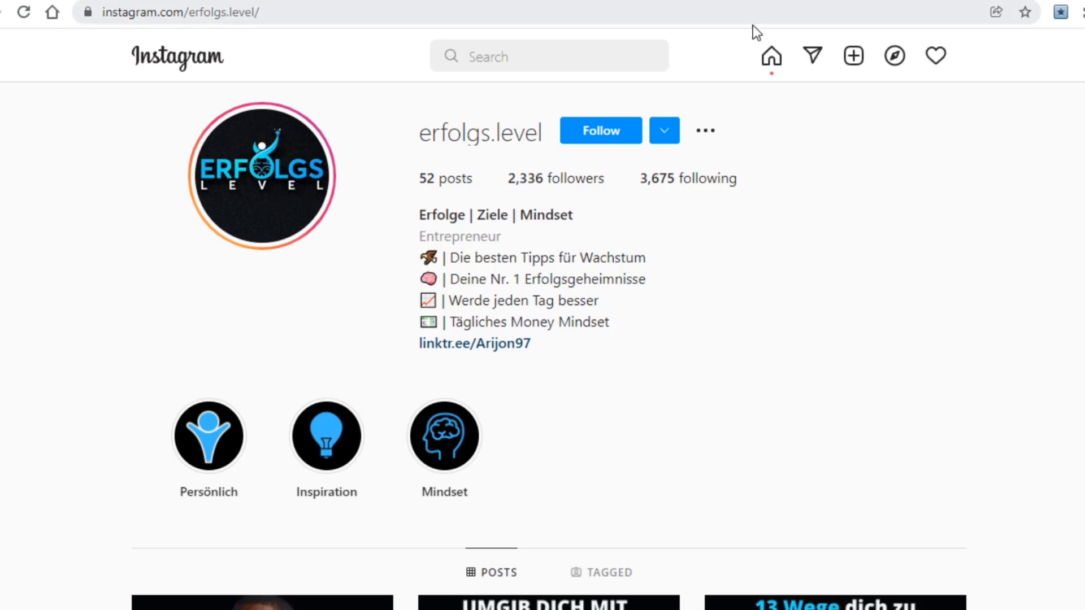
pyautogui.moveTo(643, 365)
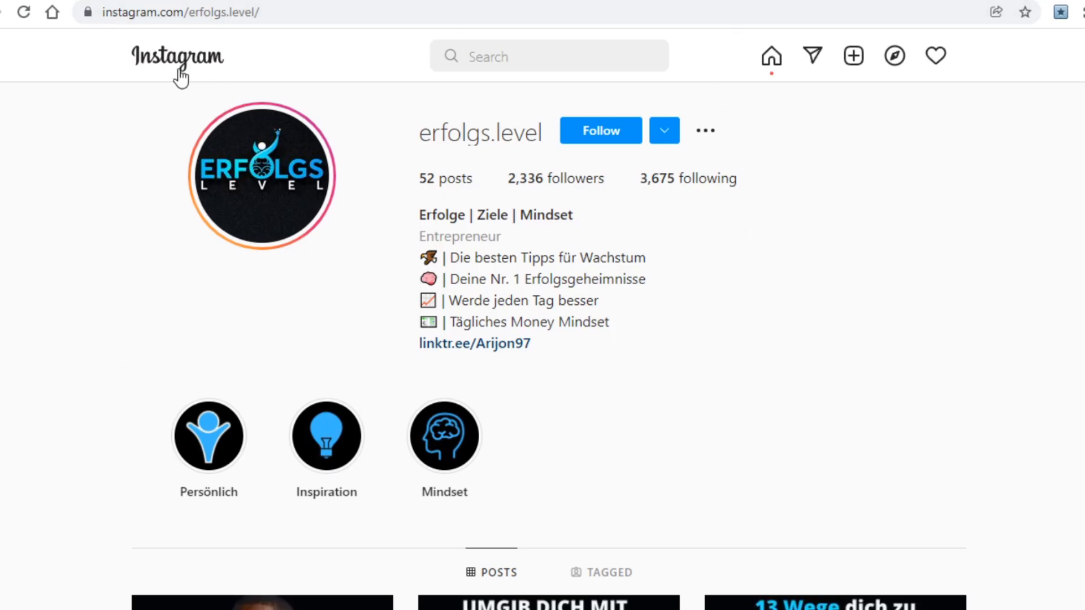
pyautogui.moveTo(739, 323)
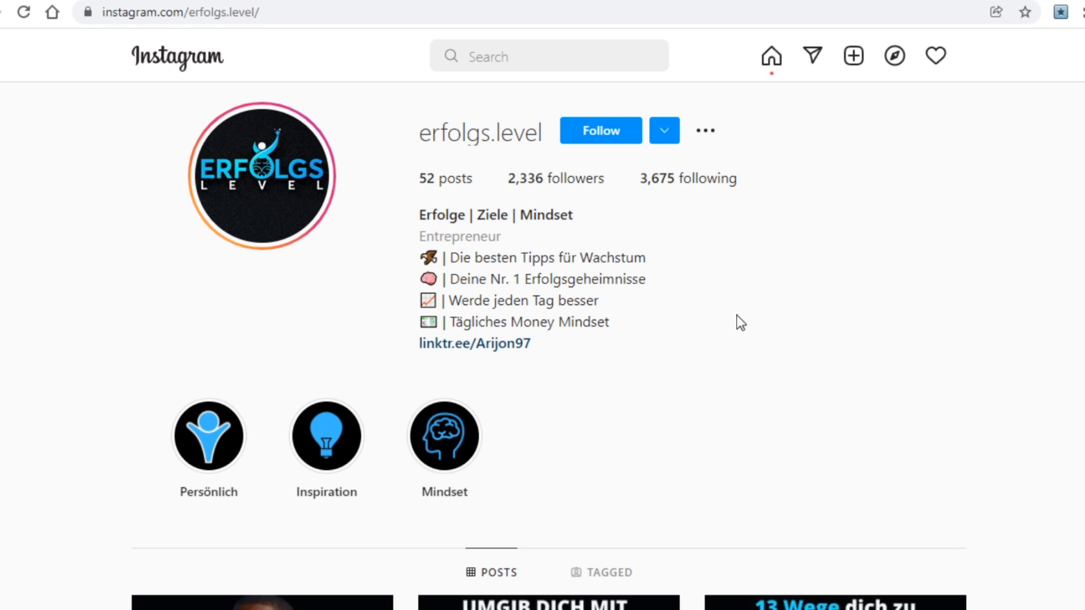
pyautogui.moveTo(371, 313)
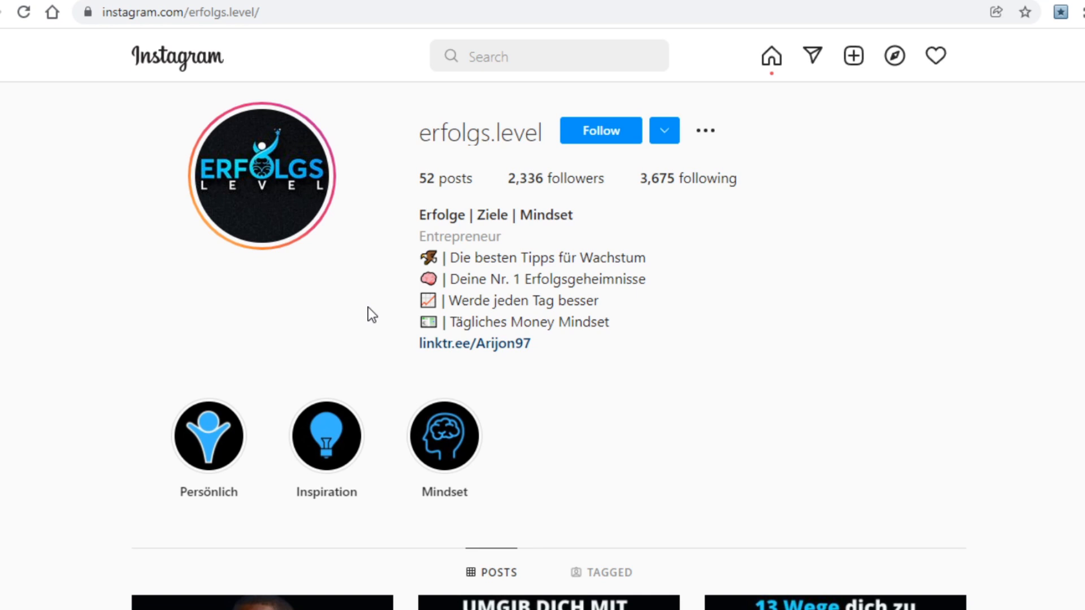
pyautogui.moveTo(520, 251)
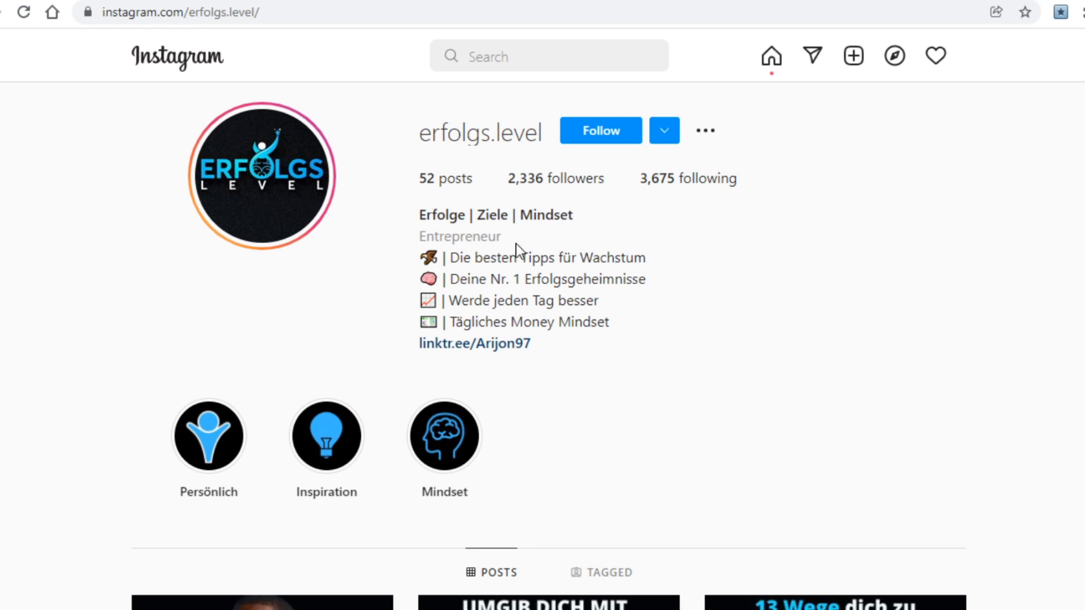
# Show the small entrepreneur-mindset Instagram profile with its linktr.ee bio link.
pyautogui.doubleClick(554, 178)
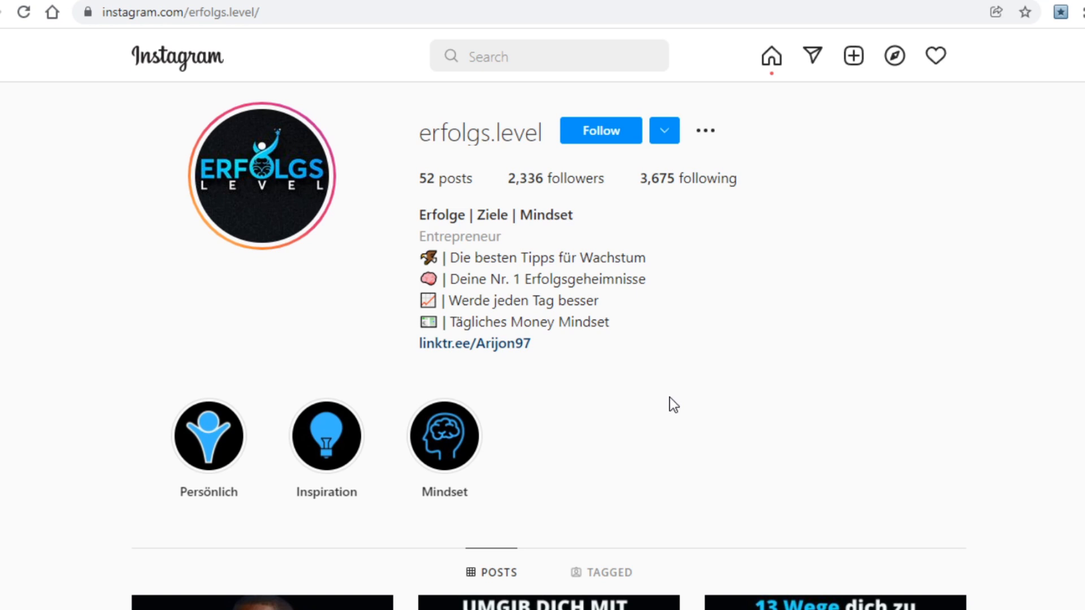
pyautogui.moveTo(678, 404)
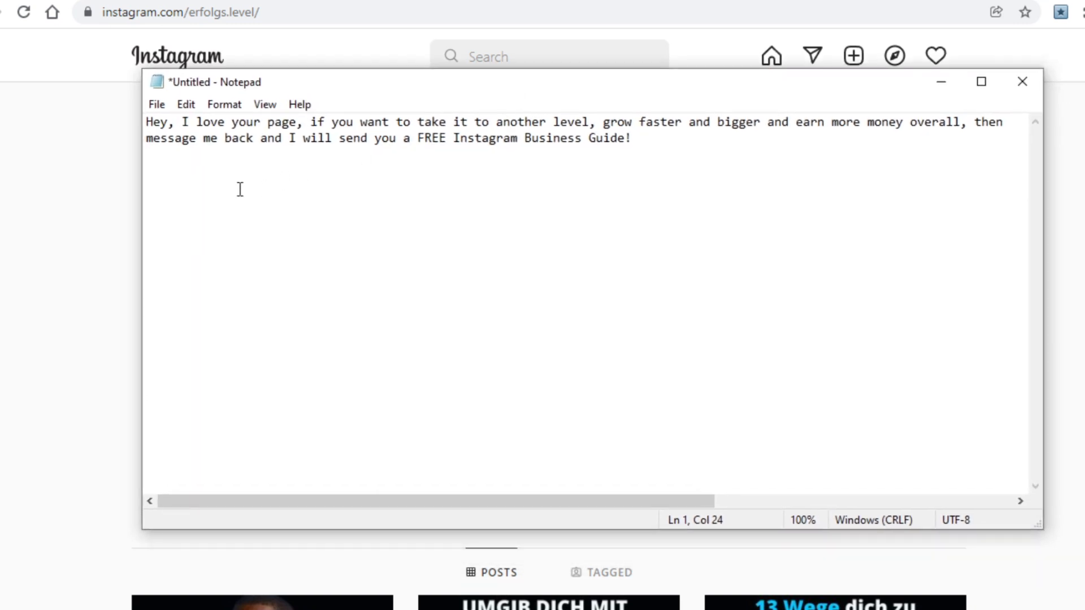
# Finish the free Instagram Business Guide message with '!' and select it all for copying.
pyautogui.press('ctrl+a')
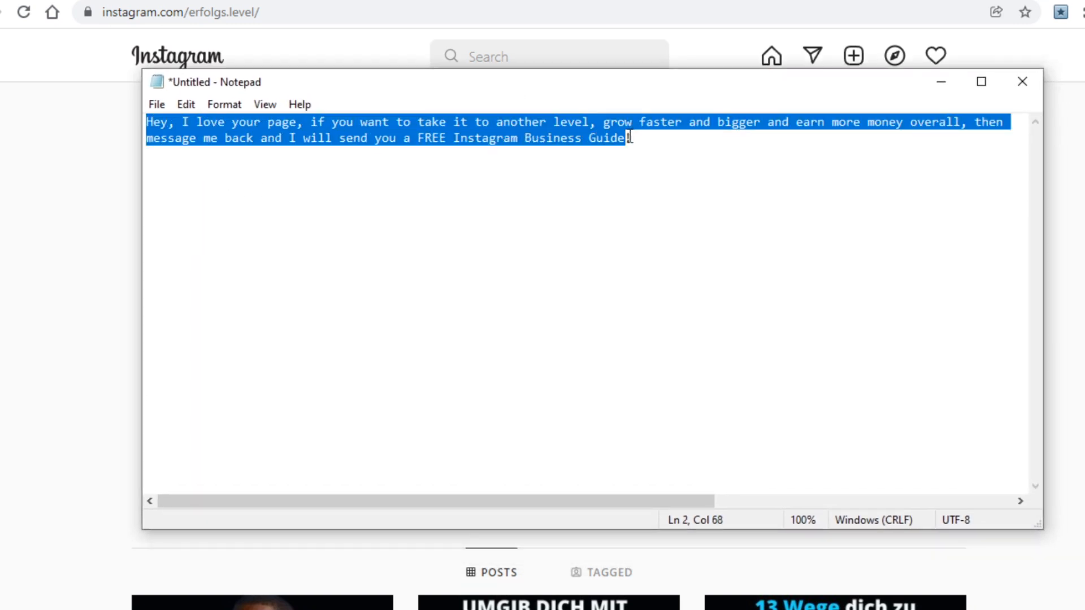
pyautogui.write('!')
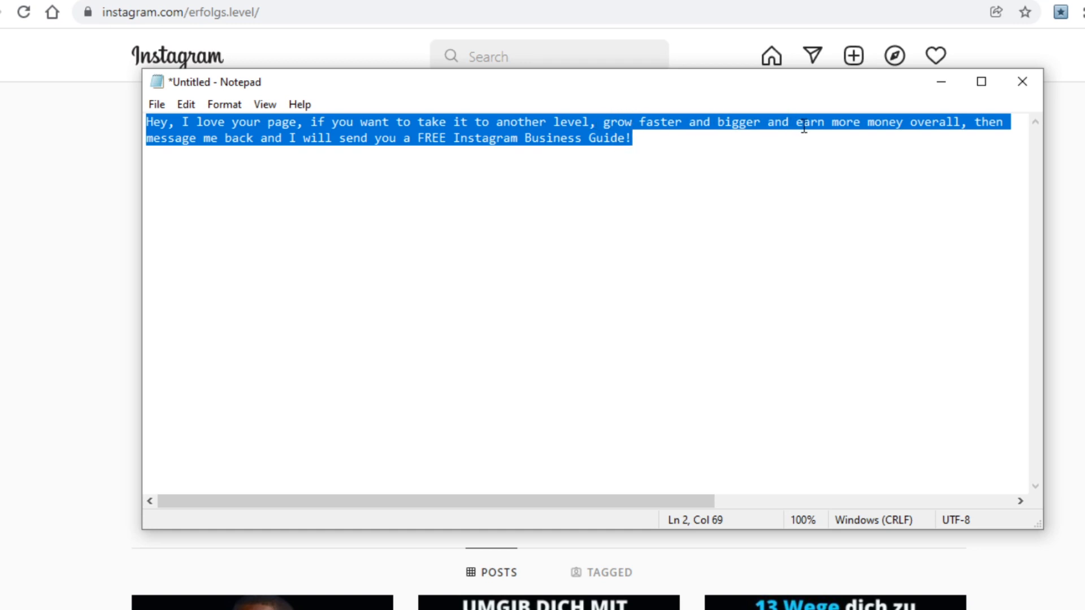
pyautogui.moveTo(785, 162)
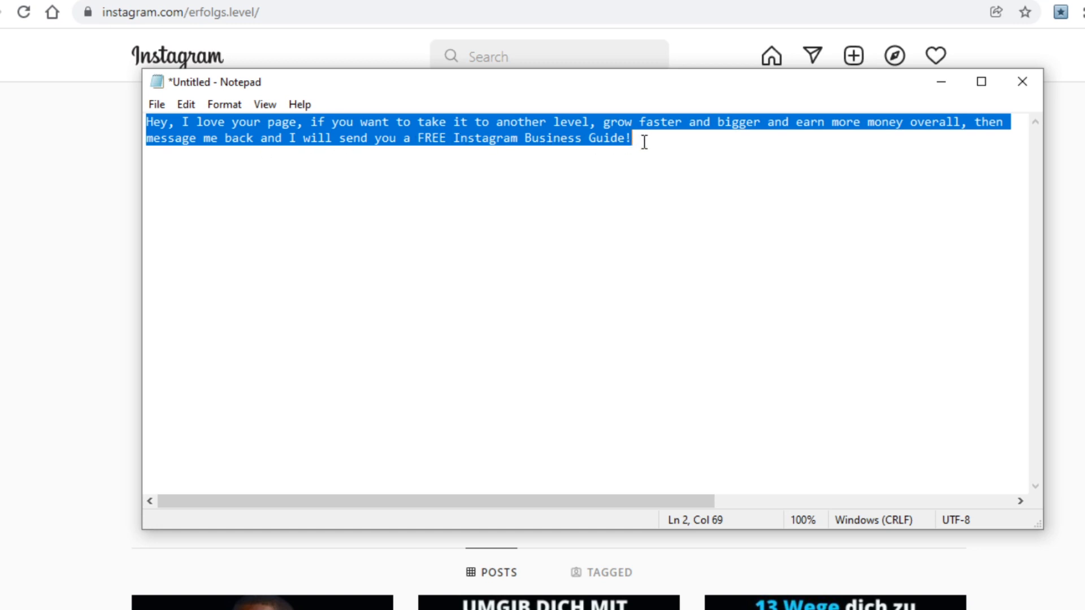
pyautogui.click(307, 199)
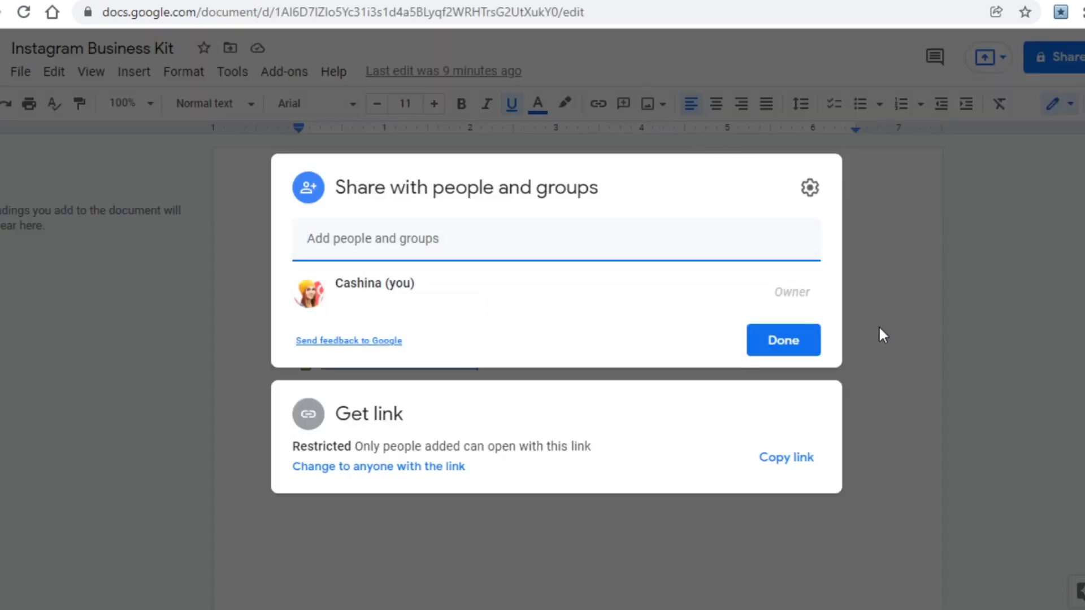
# Close the Share dialog with Done, leaving link access unchanged, and return to the document.
pyautogui.click(783, 341)
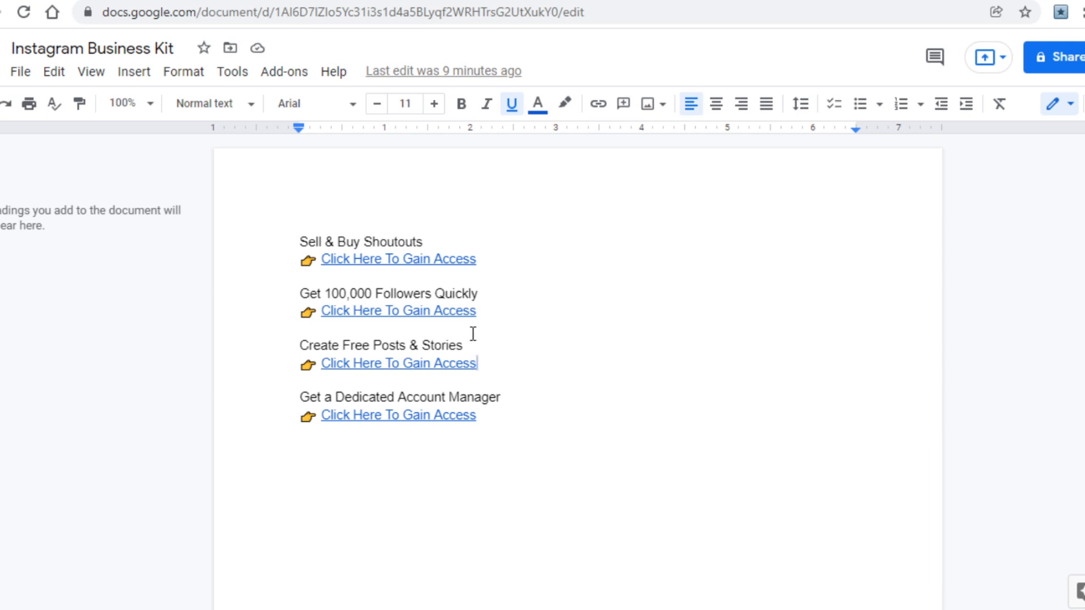
pyautogui.click(398, 363)
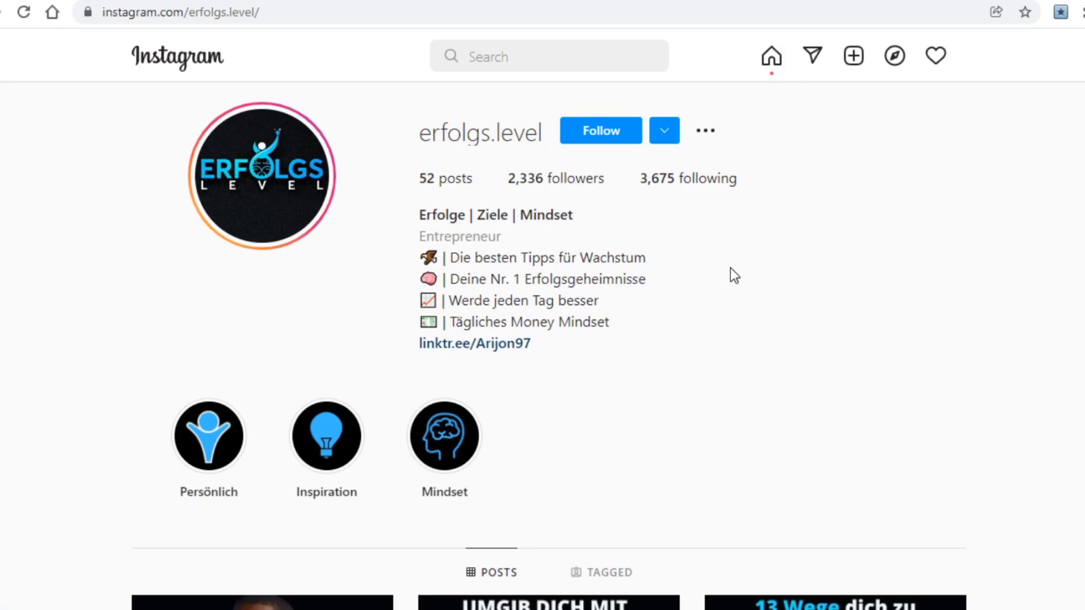
pyautogui.moveTo(731, 272)
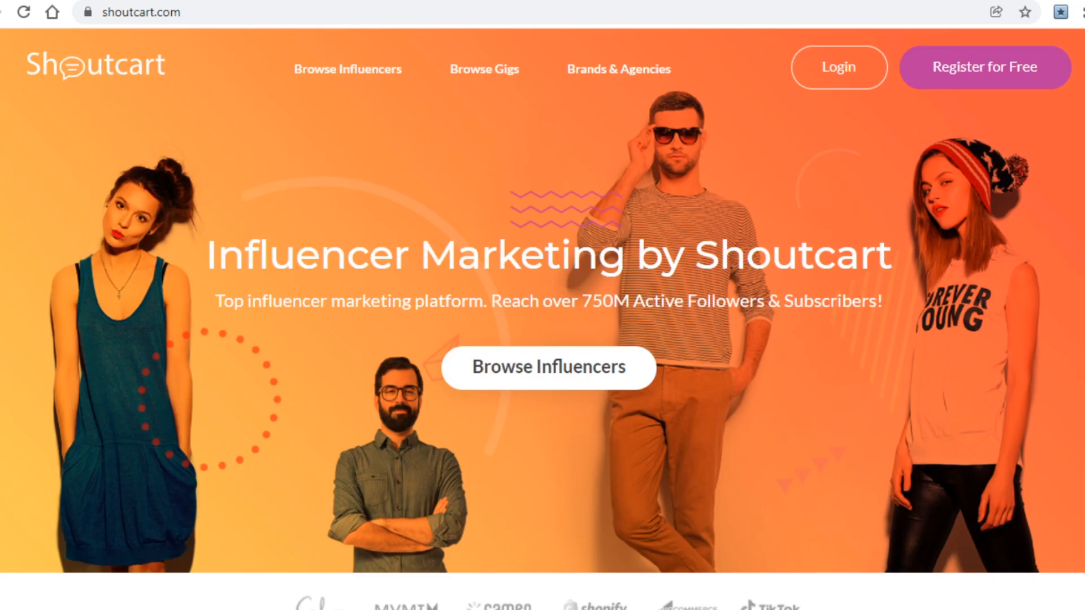
pyautogui.moveTo(621, 296)
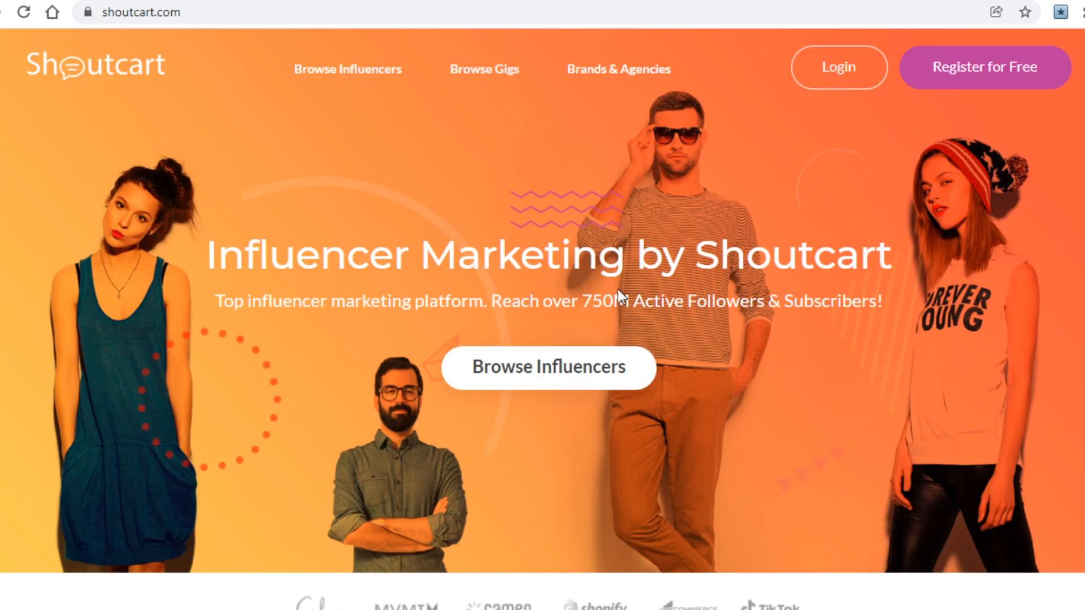
# Scroll the Shoutcart home page past Featured Influencers to the Instagram Shoutouts & Influencers section.
pyautogui.scroll(-3)
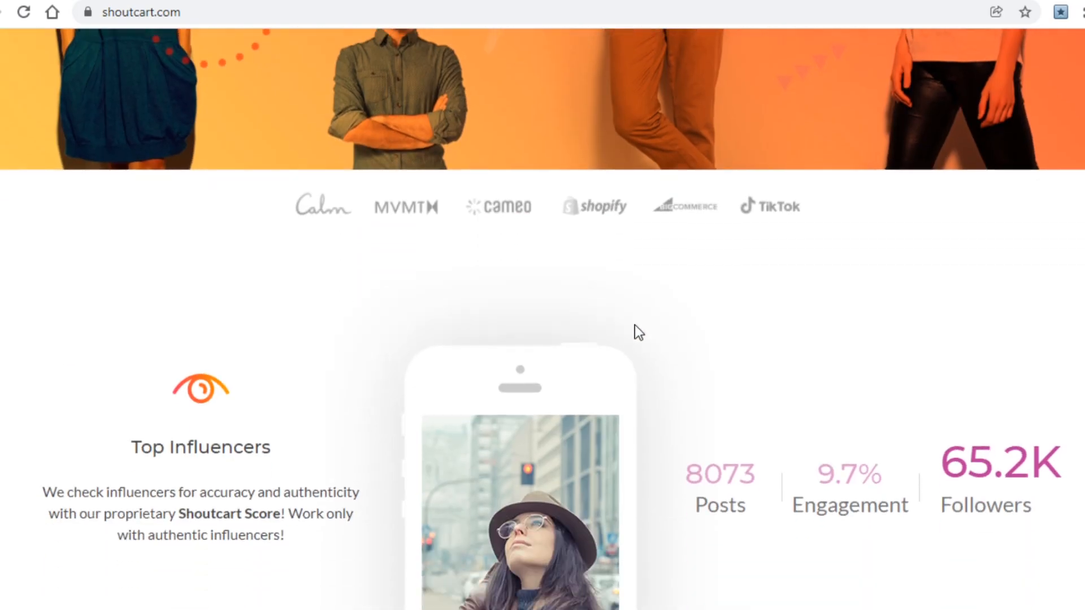
pyautogui.scroll(-3)
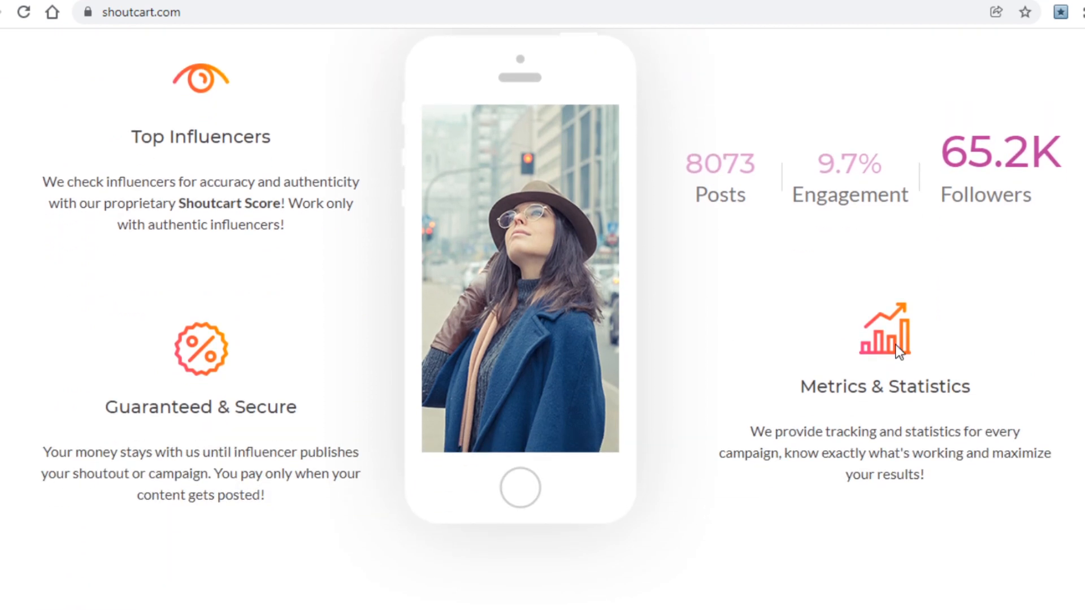
pyautogui.scroll(-3)
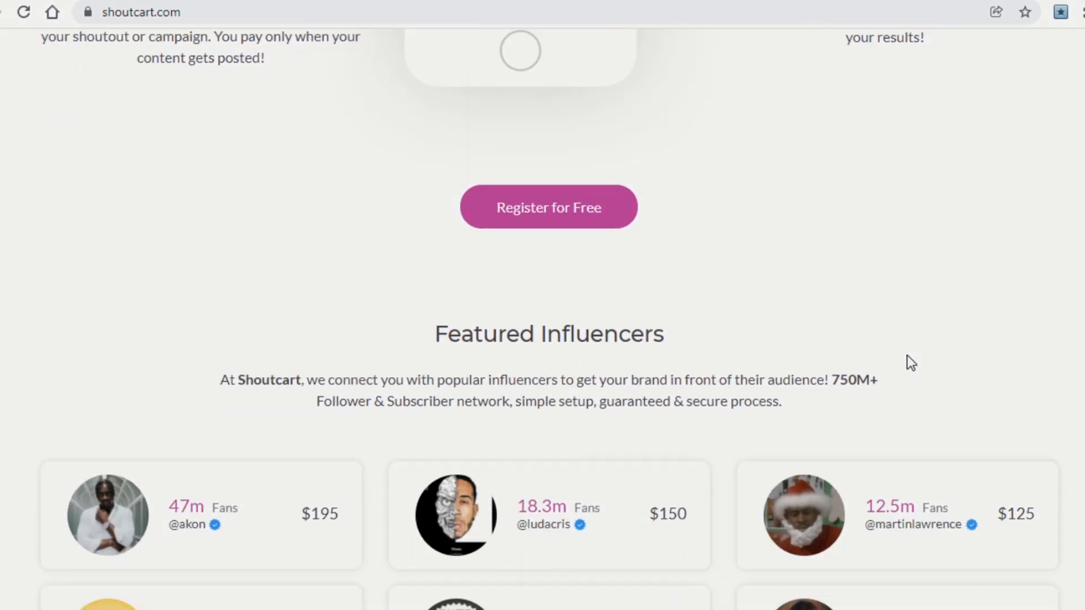
pyautogui.scroll(-3)
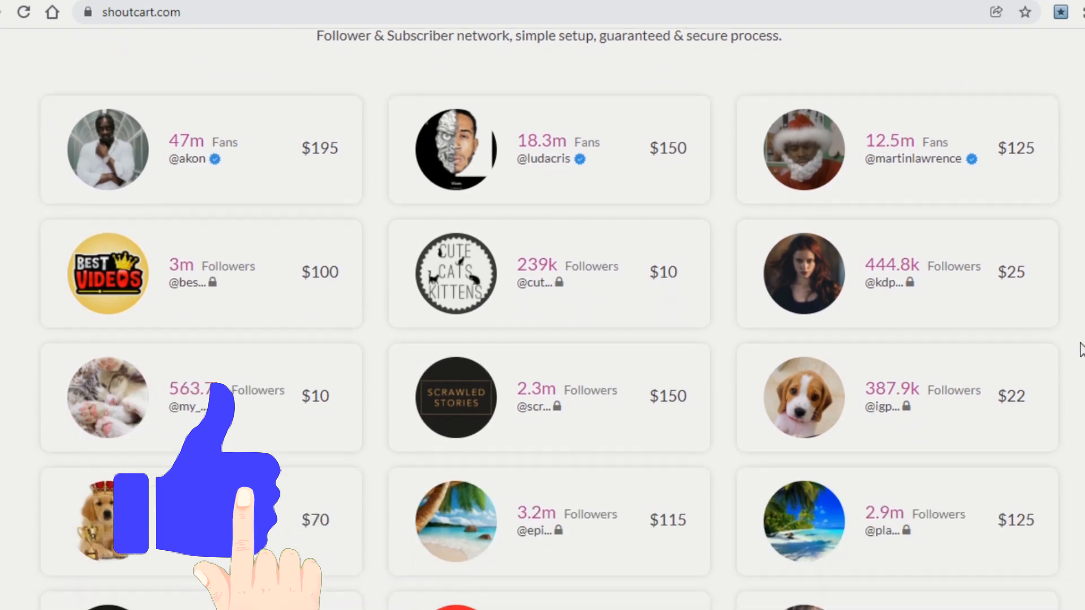
pyautogui.scroll(-3)
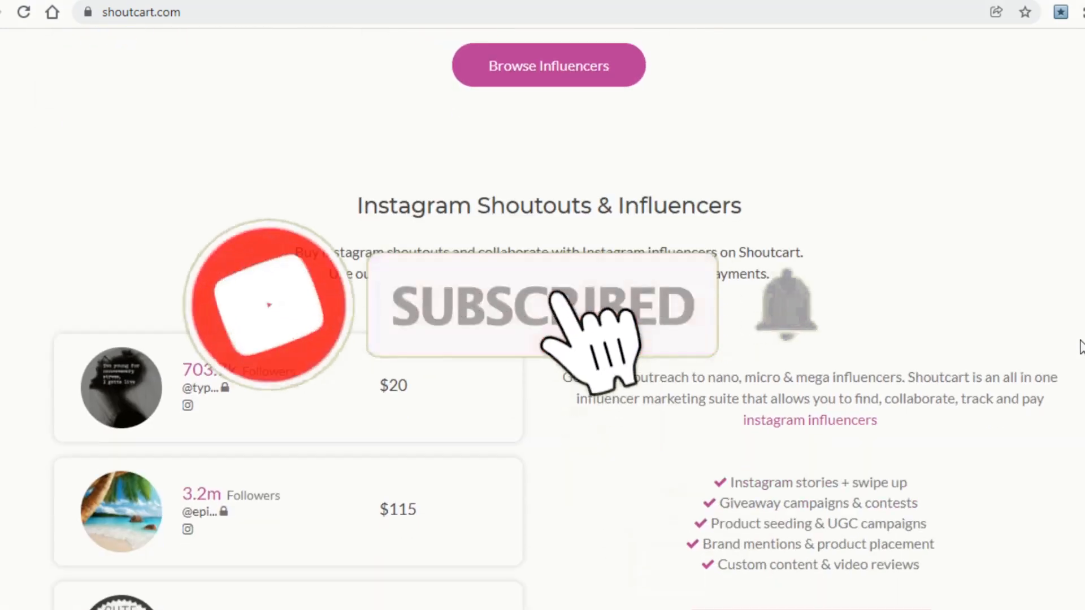
pyautogui.scroll(-3)
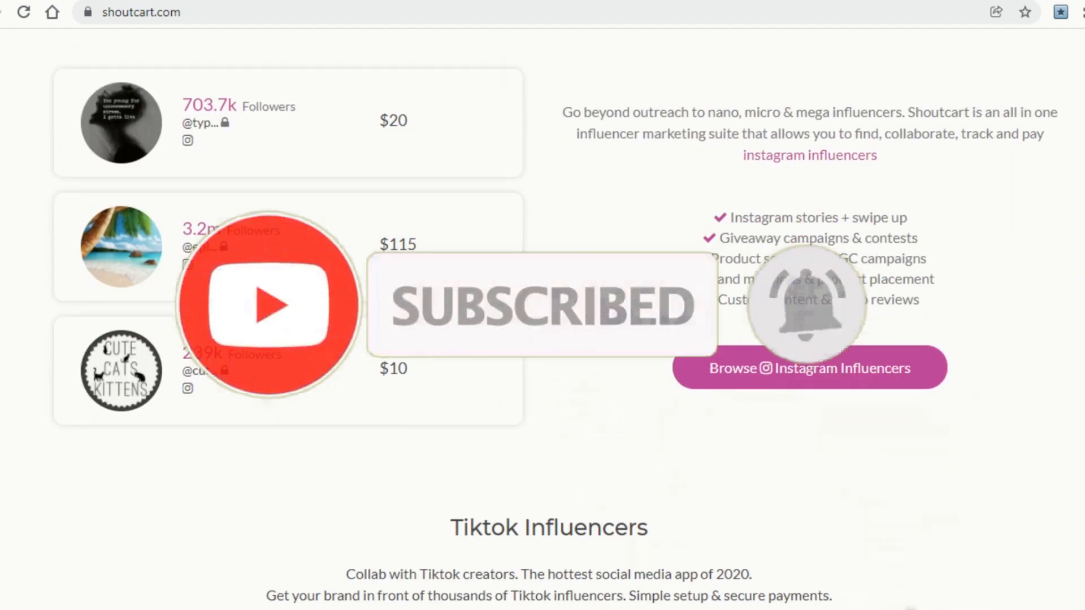